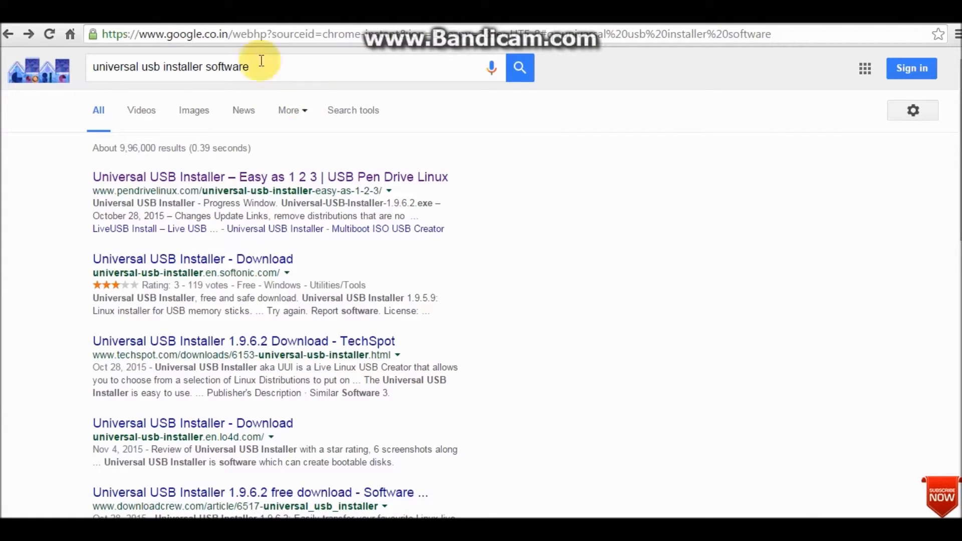
Reach the Pendrivelinux.com Universal USB Installer page and download the UUI setup
left_click(184, 67)
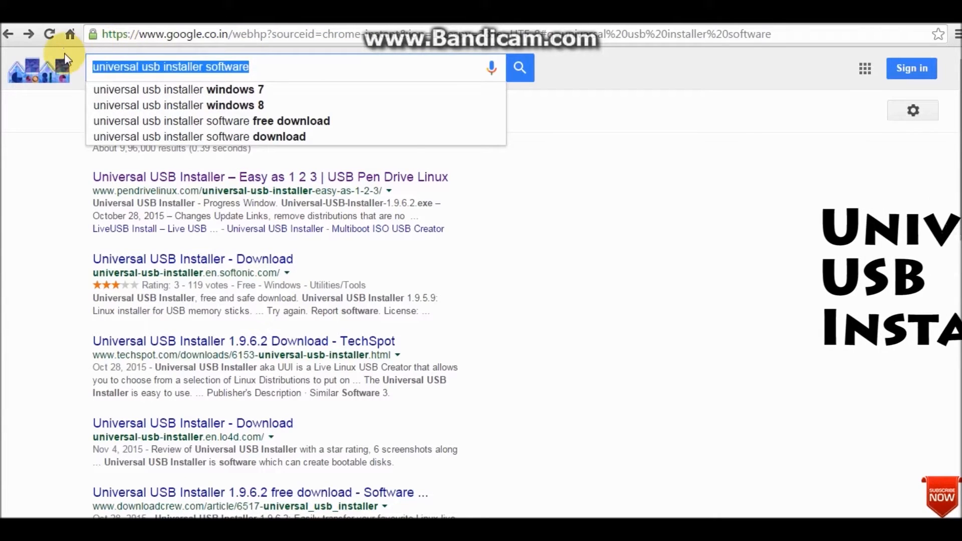
right_click(525, 200)
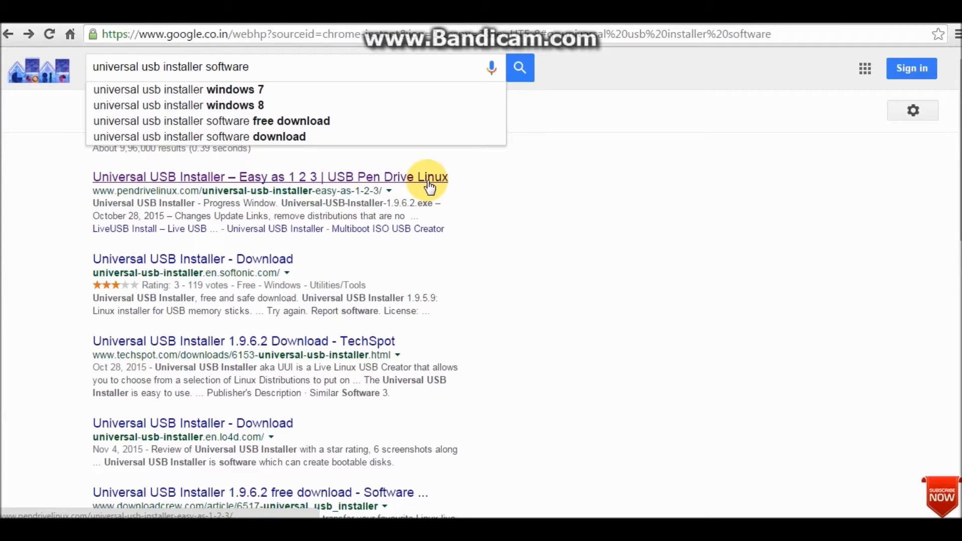
left_click(270, 177)
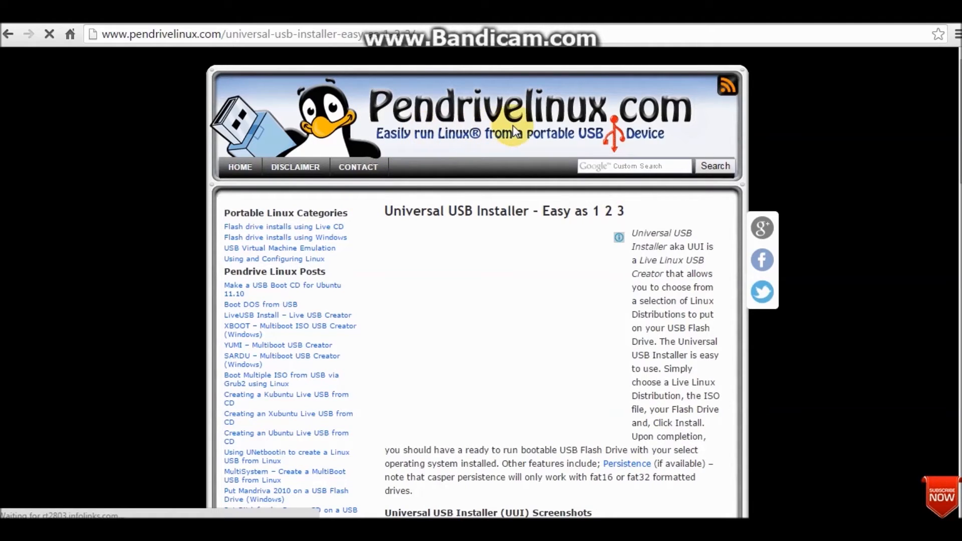
scroll("down", 3)
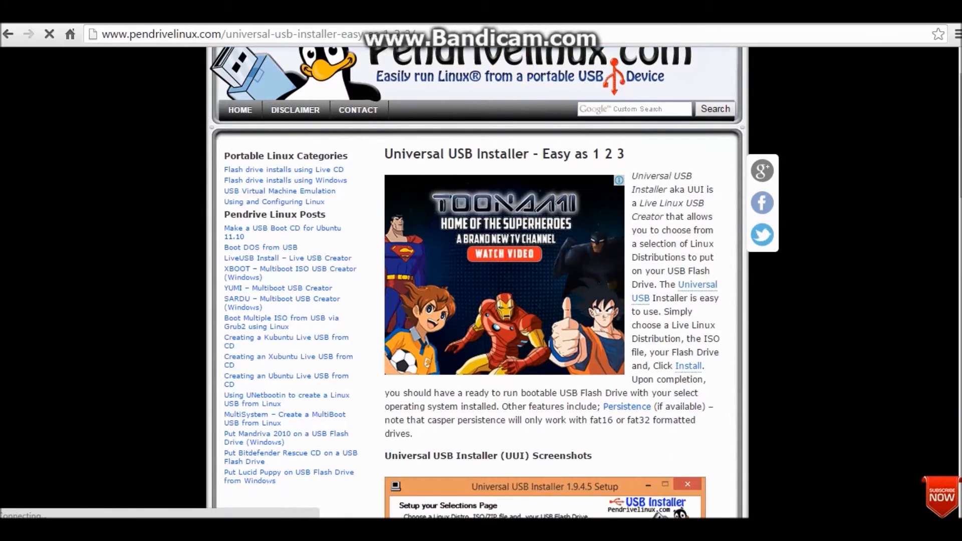
scroll("down", 3)
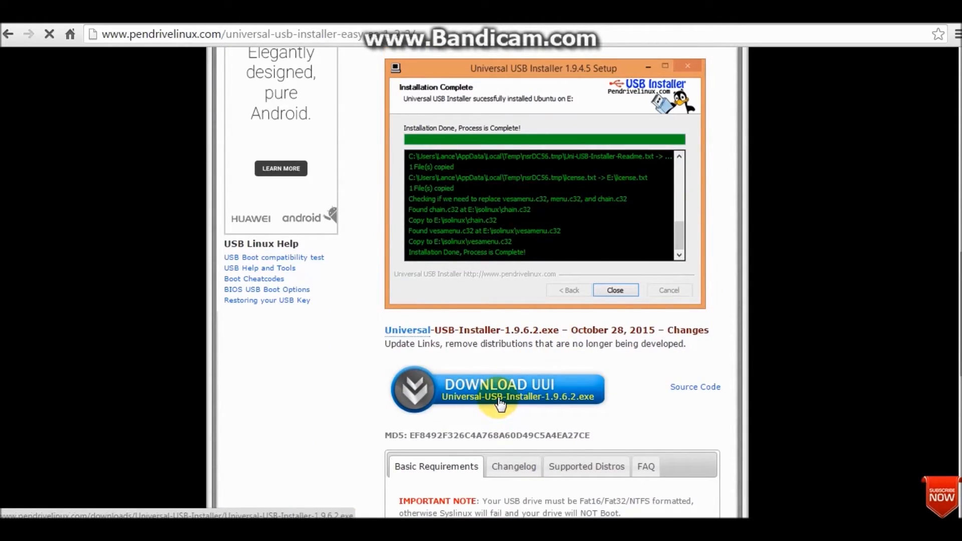
left_click(497, 389)
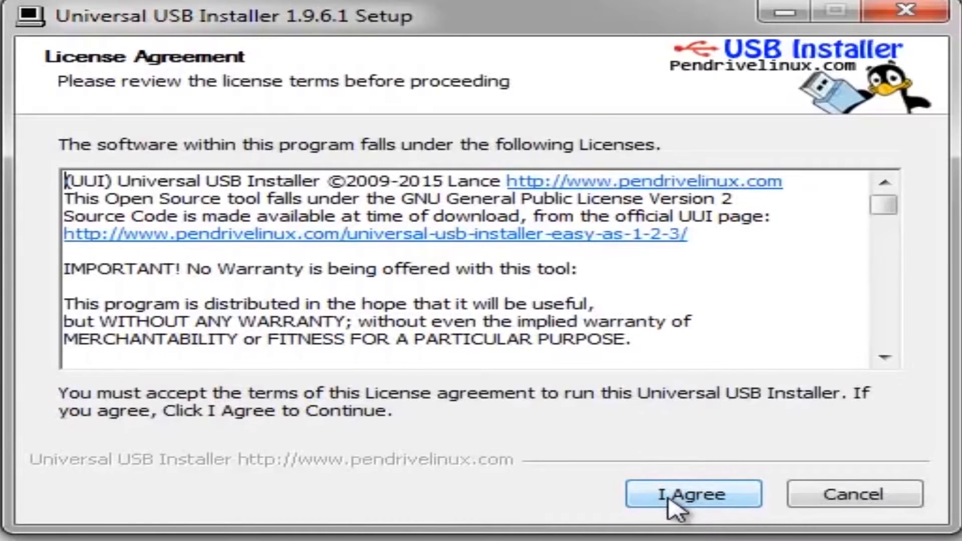
Agree to the license and browse for the Kali Linux ISO to write to drive E:
left_click(692, 493)
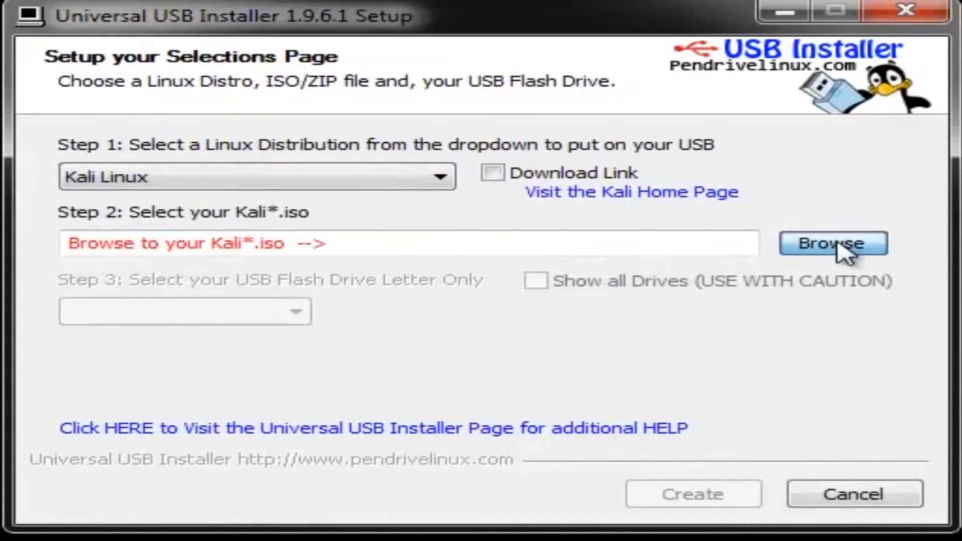
left_click(832, 243)
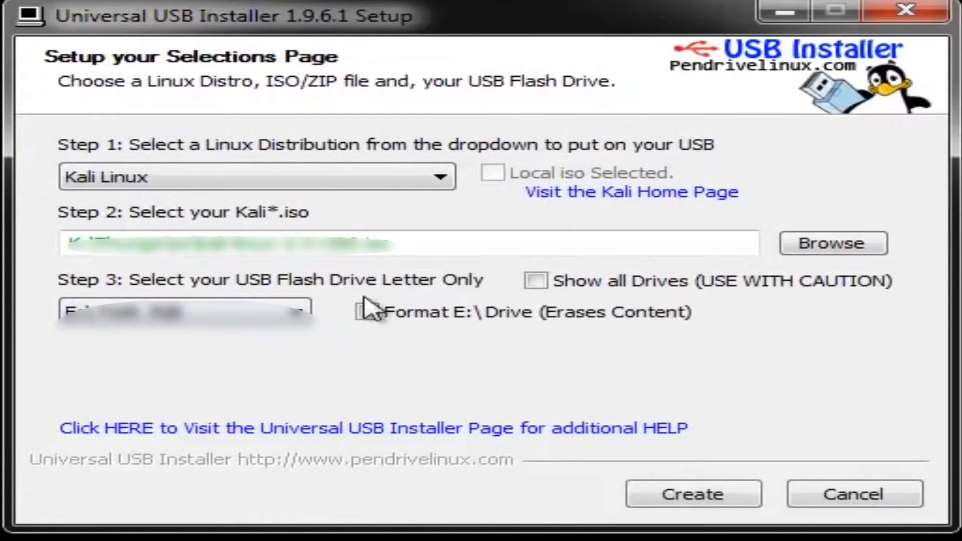
mouse_move(454, 295)
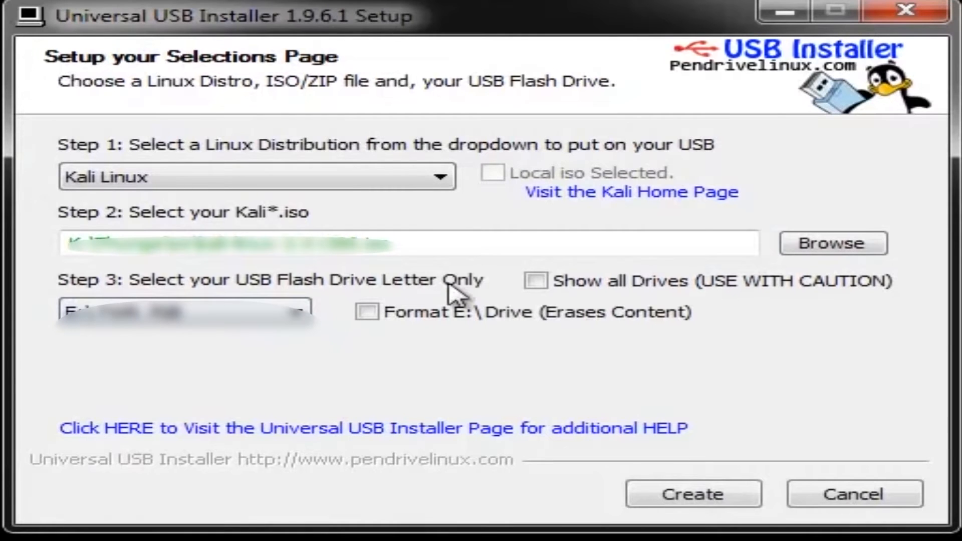
Create the bootable USB, confirming the format and Kali install on drive E:
left_click(693, 492)
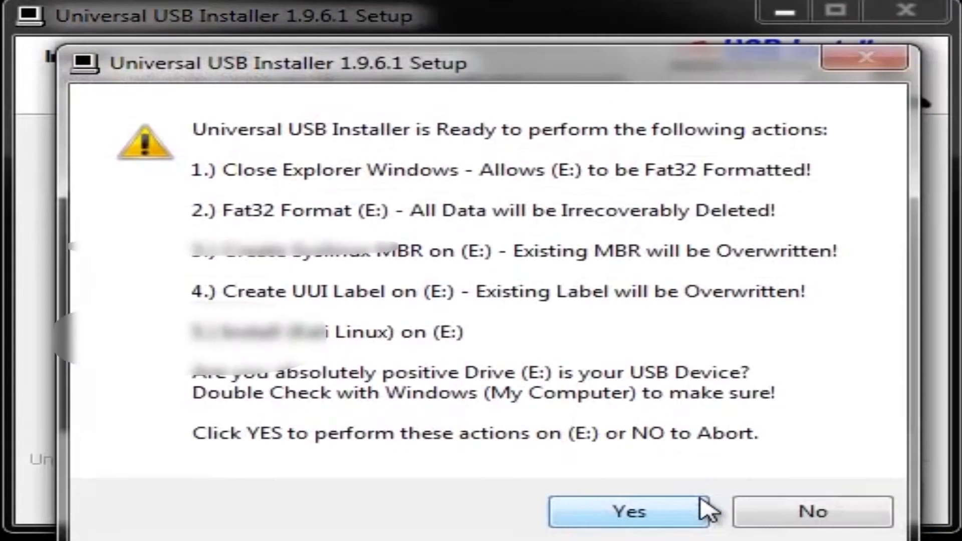
left_click(627, 510)
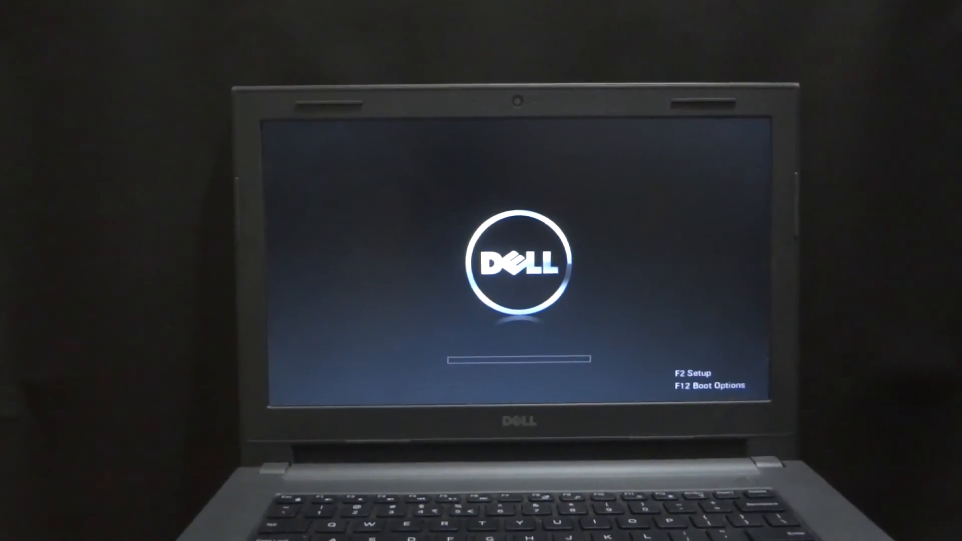
Boot the Dell laptop from the USB via F12 into the Live (686-pae) Kali session
key("F12")
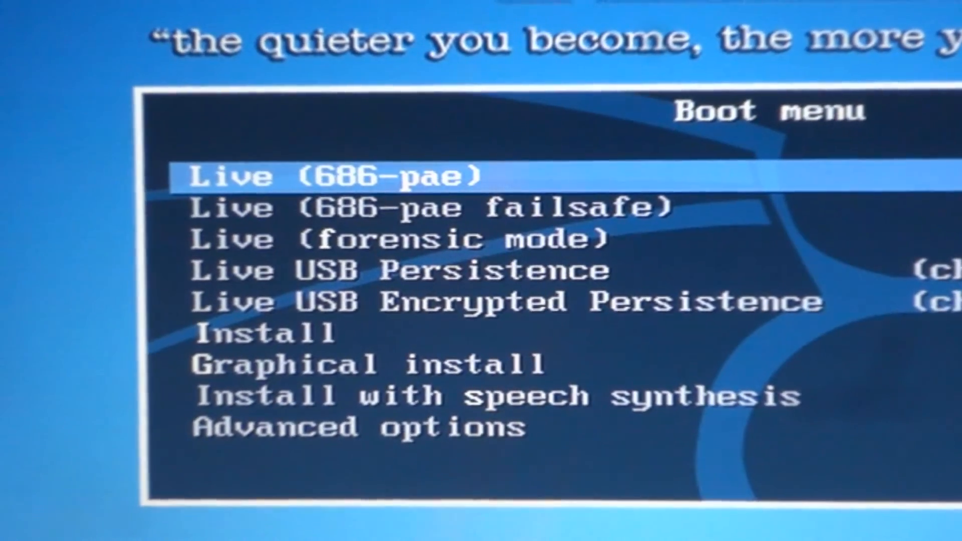
key("down")
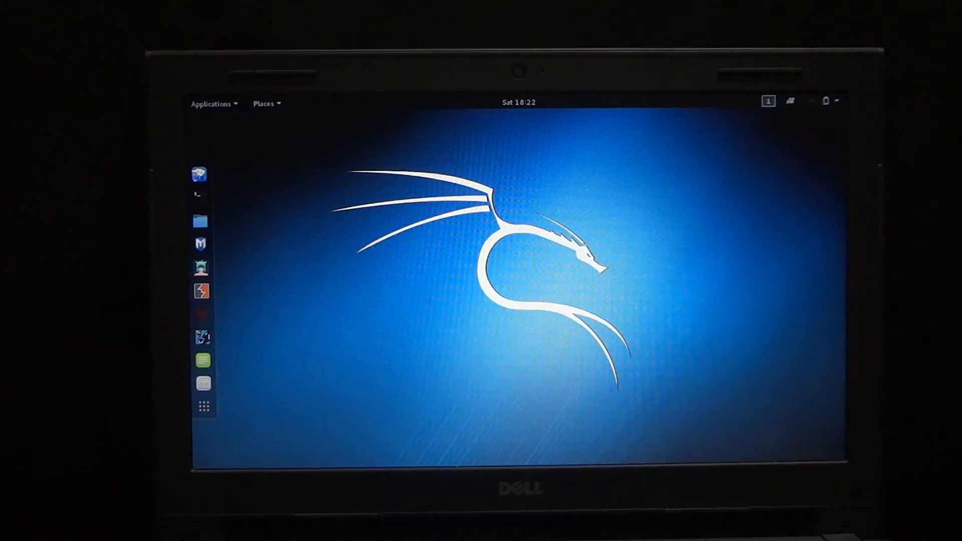
Power off the live Kali system from the GNOME system menu
left_click(760, 46)
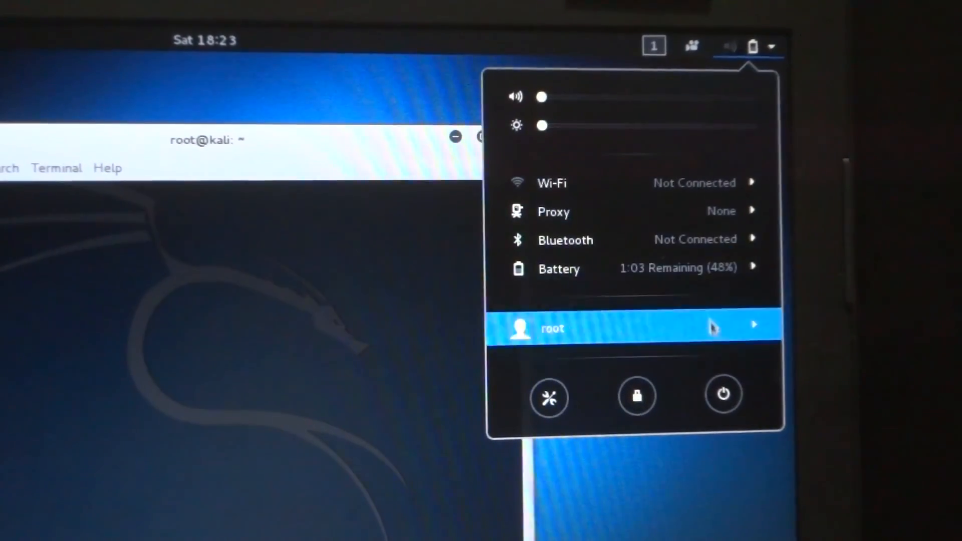
left_click(722, 395)
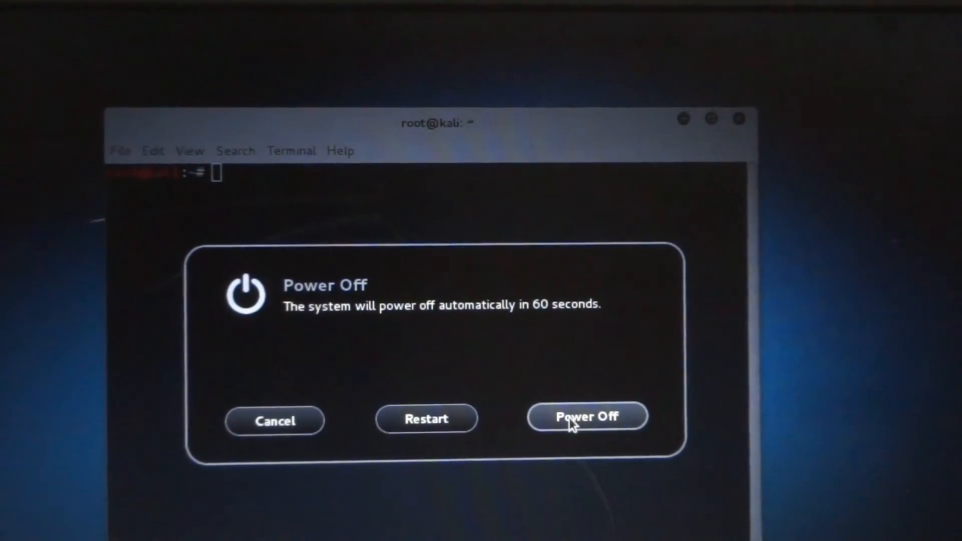
left_click(585, 417)
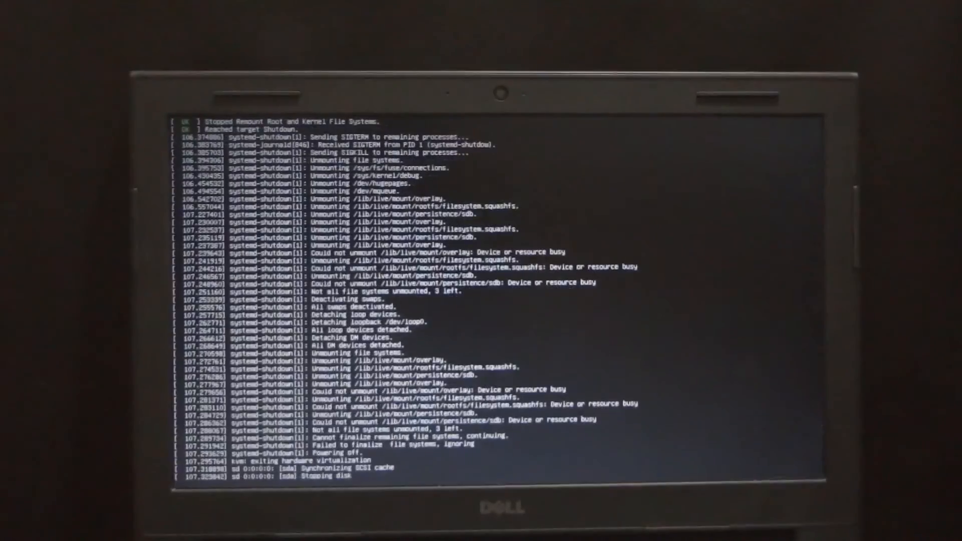